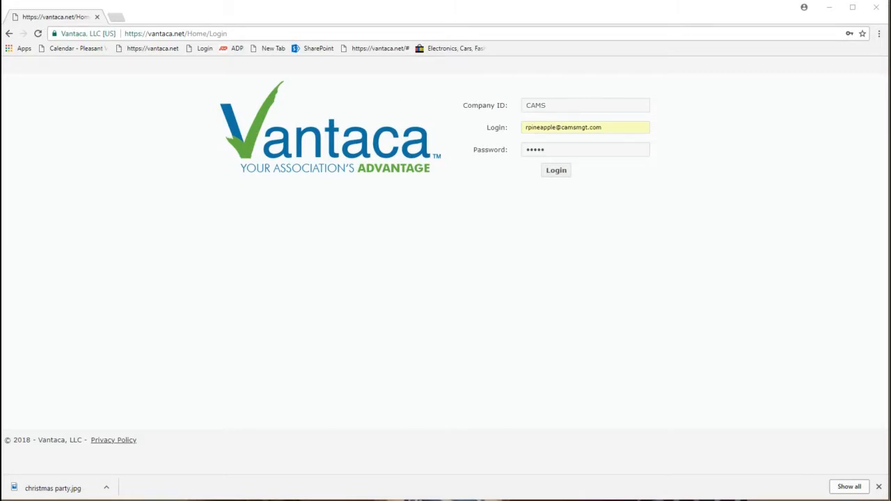
Sign in to Vantaca with the prefilled Company ID and login details
double_click(534, 106)
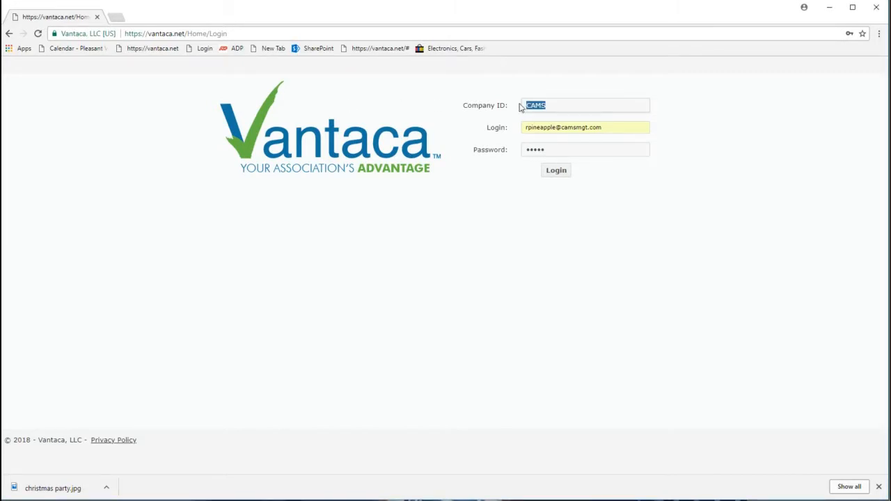
mouse_move(516, 133)
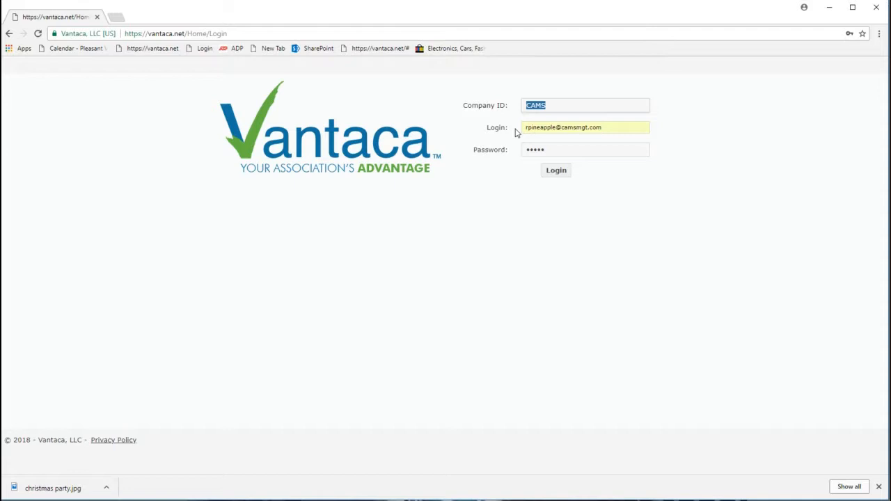
mouse_move(557, 173)
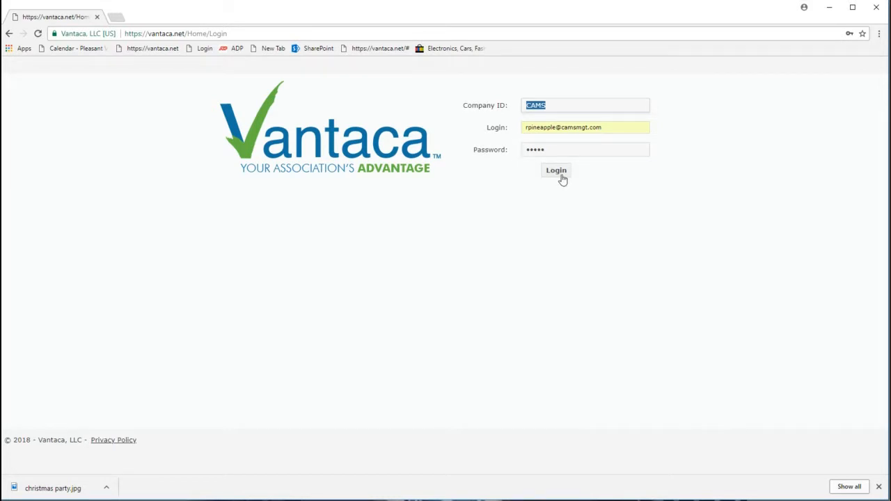
left_click(555, 170)
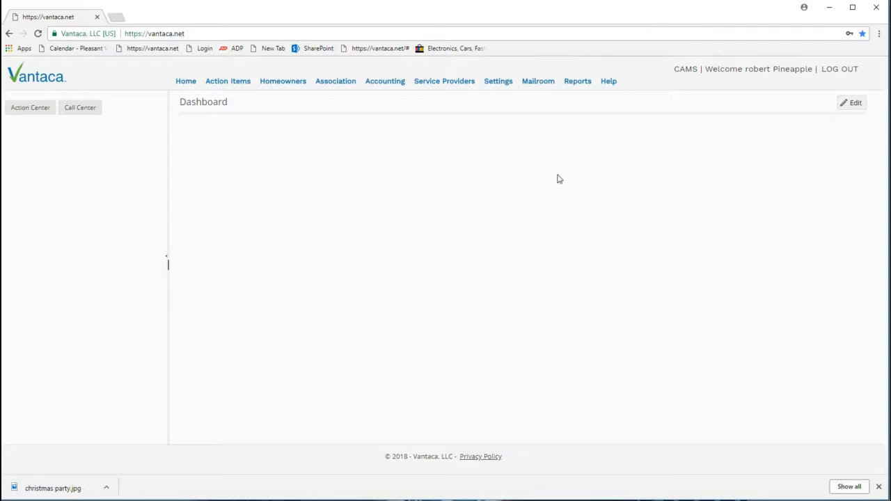
Navigate to the Action Items list for association (999) Utopia
left_click(335, 81)
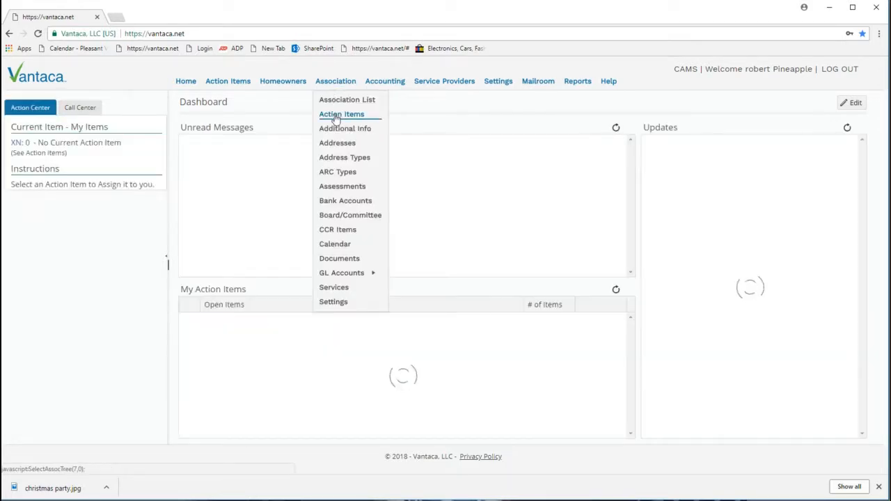
left_click(341, 114)
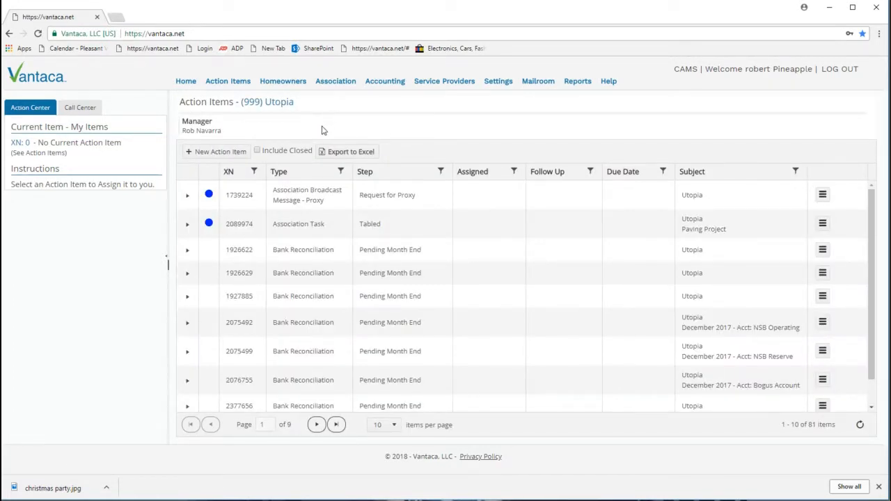
mouse_move(270, 134)
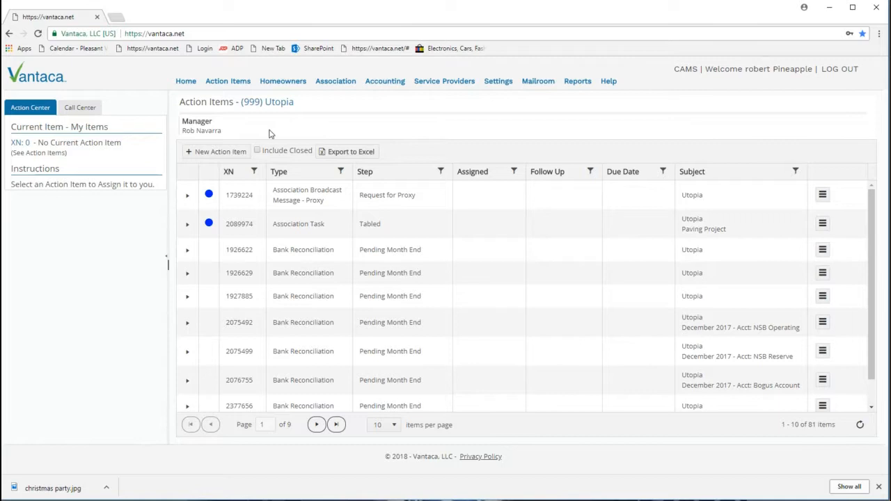
mouse_move(220, 152)
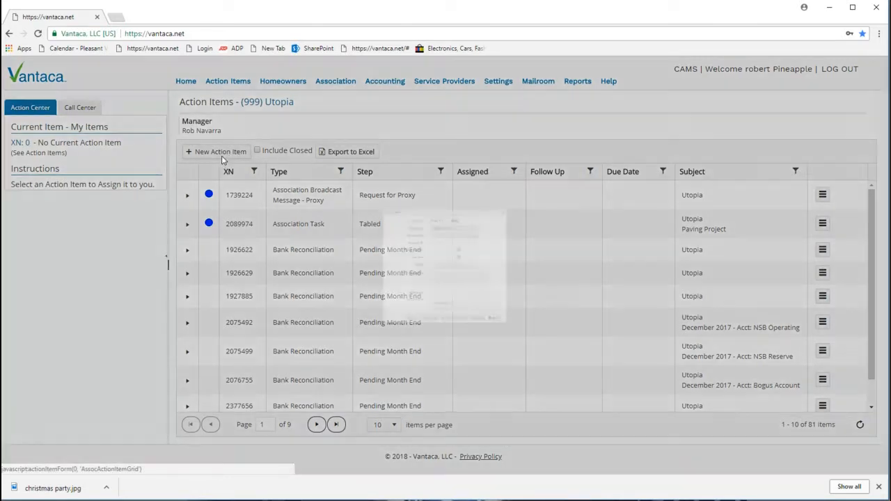
Start a new action item with Action Type set to Broadcast Message
left_click(220, 151)
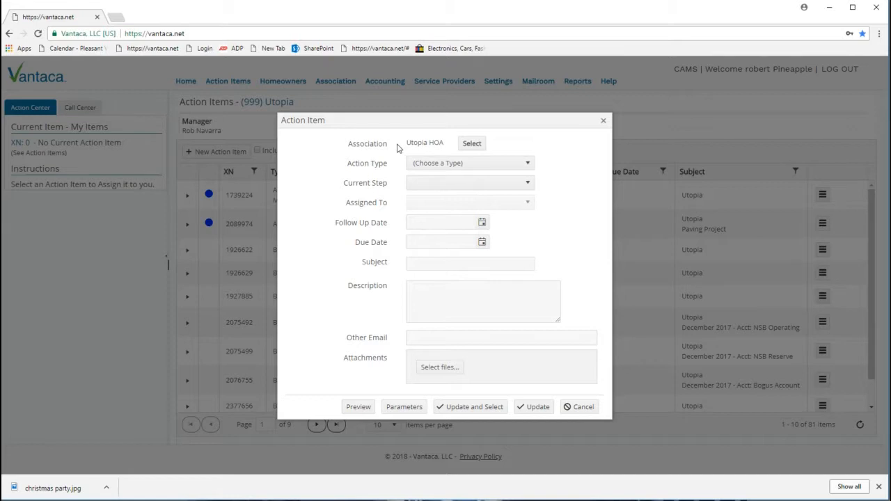
mouse_move(412, 163)
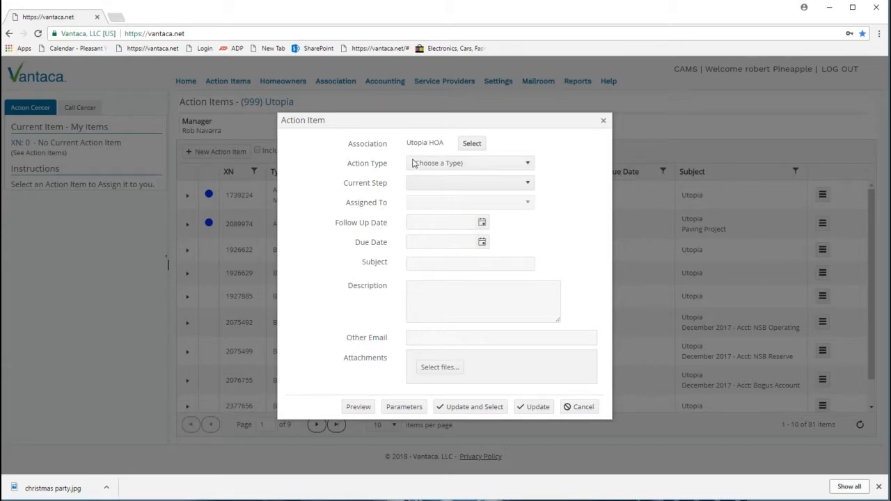
left_click(470, 161)
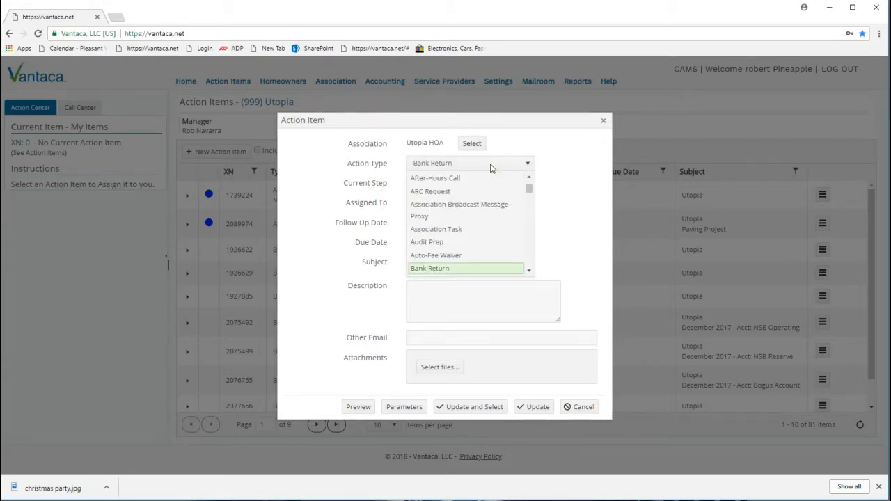
scroll("down", 3)
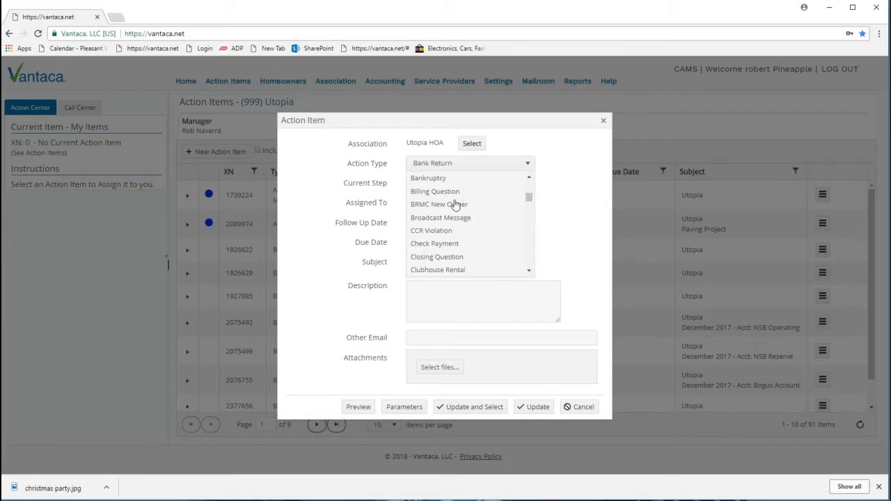
left_click(440, 217)
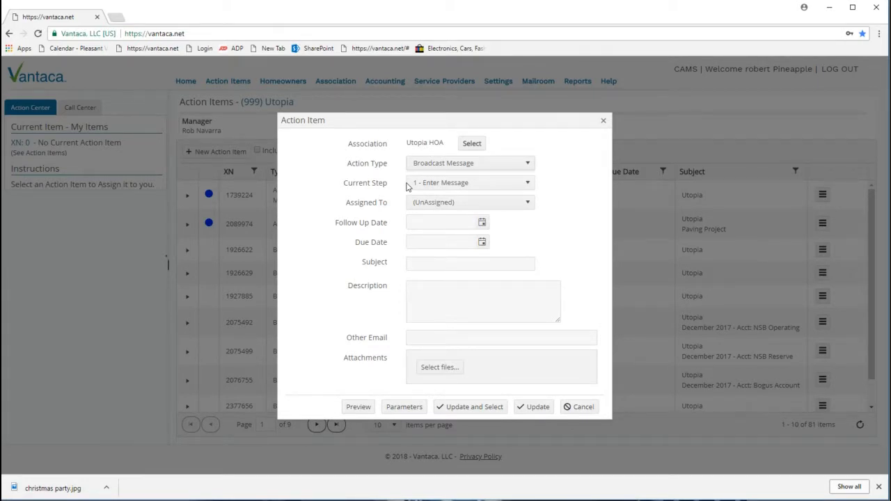
Set the subject to 'CHRISTMAS party' and write the gift-bringing description
left_click(470, 263)
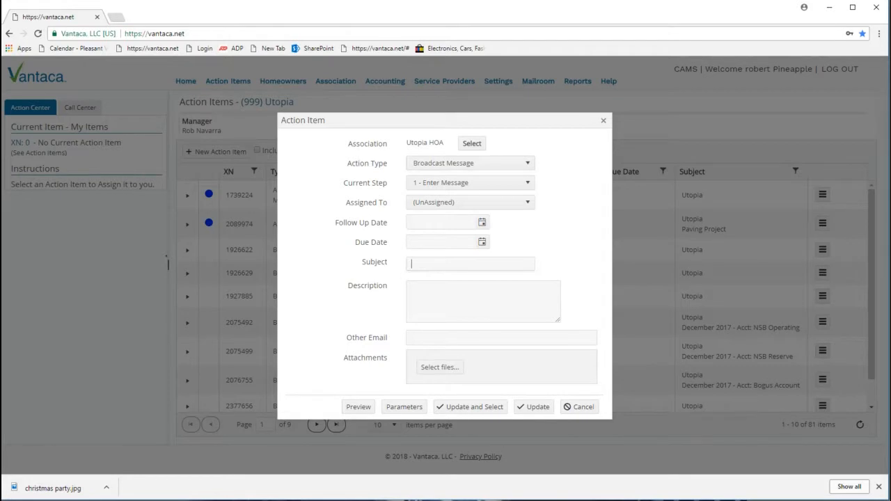
type("Christ")
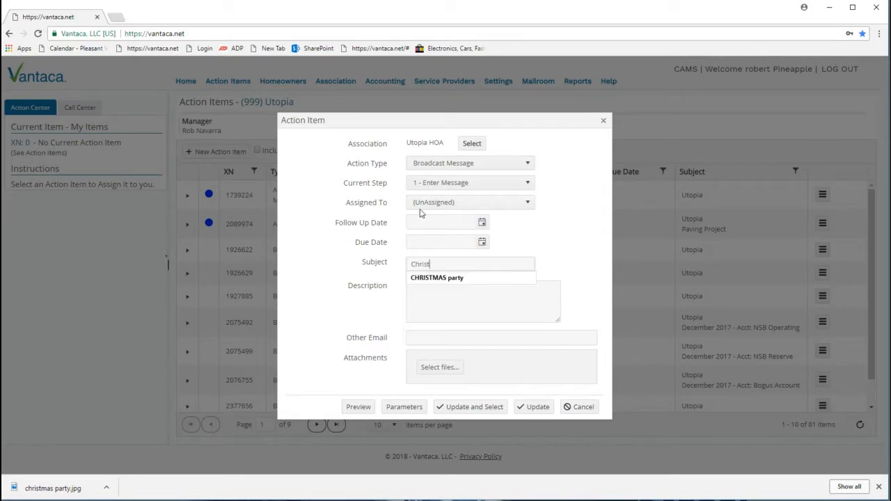
left_click(437, 277)
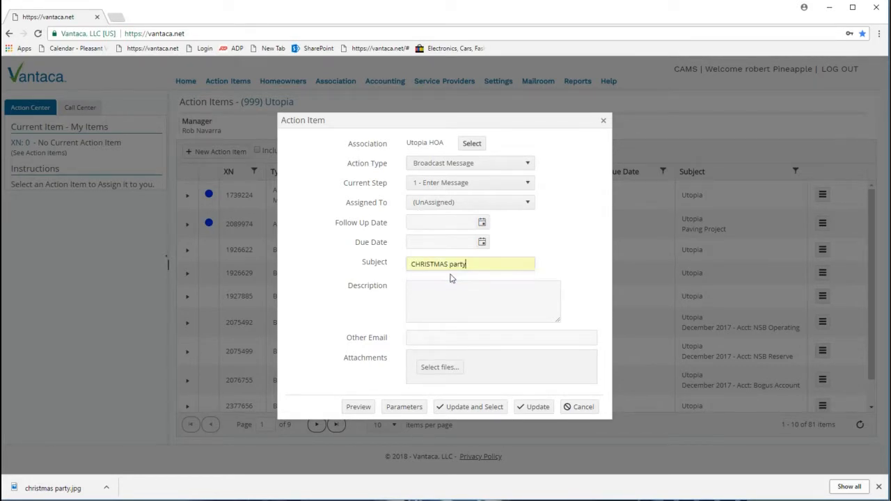
left_click(481, 299)
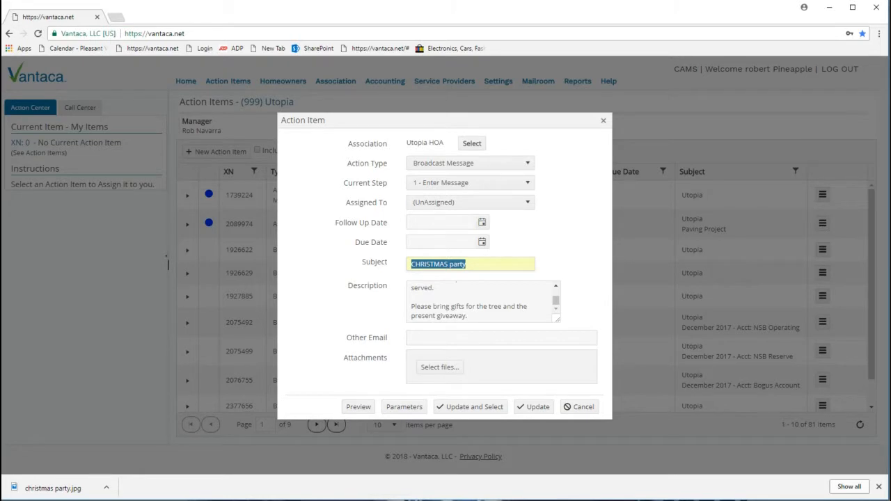
double_click(451, 314)
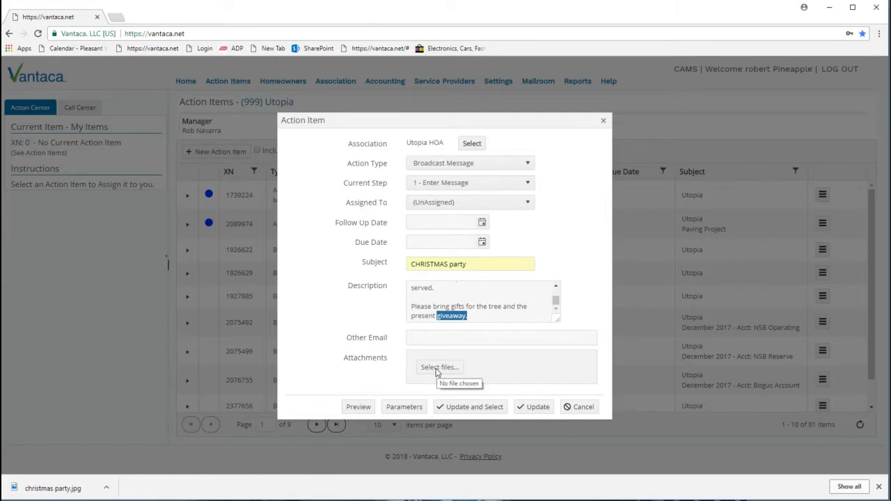
Attach the 'christmas party.jpg' image to the broadcast message
left_click(439, 368)
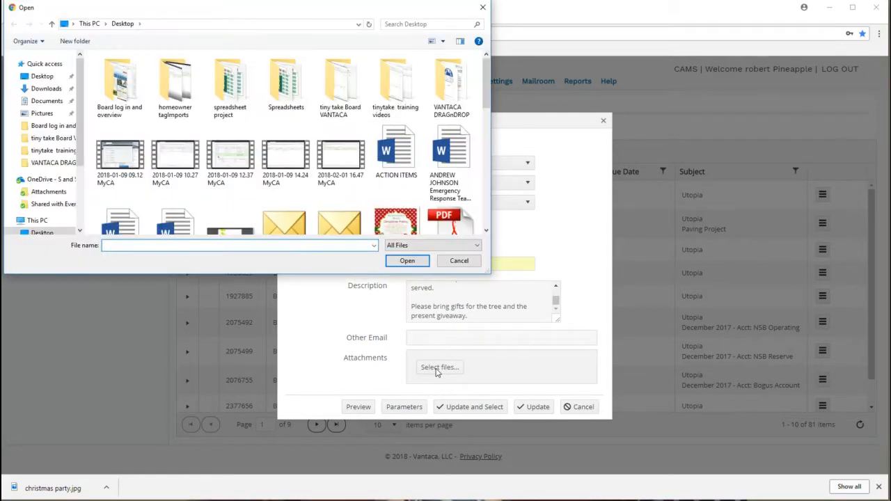
scroll("down", 3)
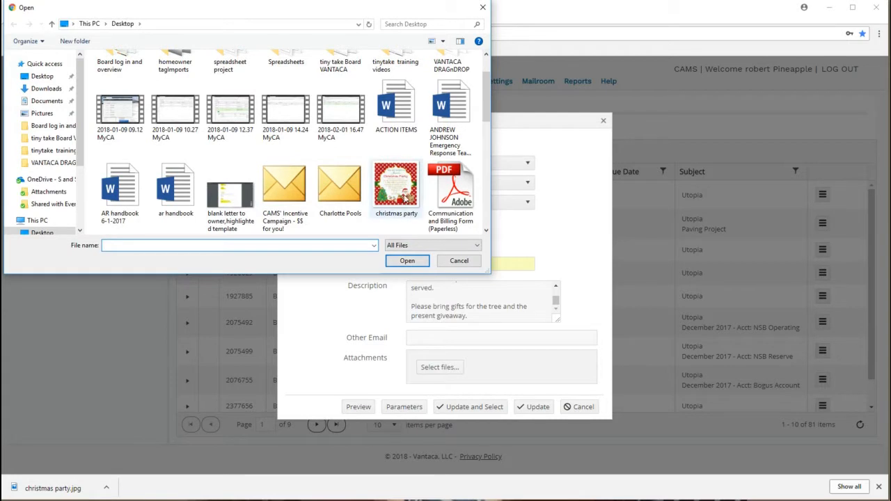
left_click(396, 188)
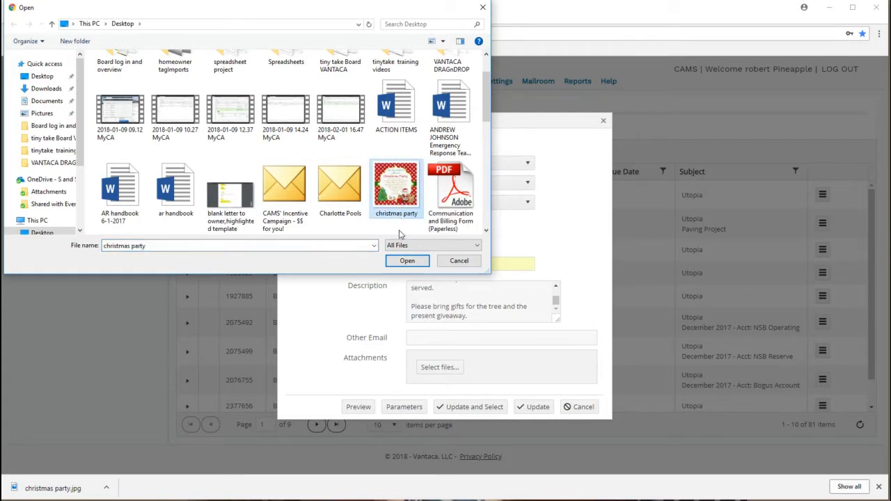
left_click(407, 260)
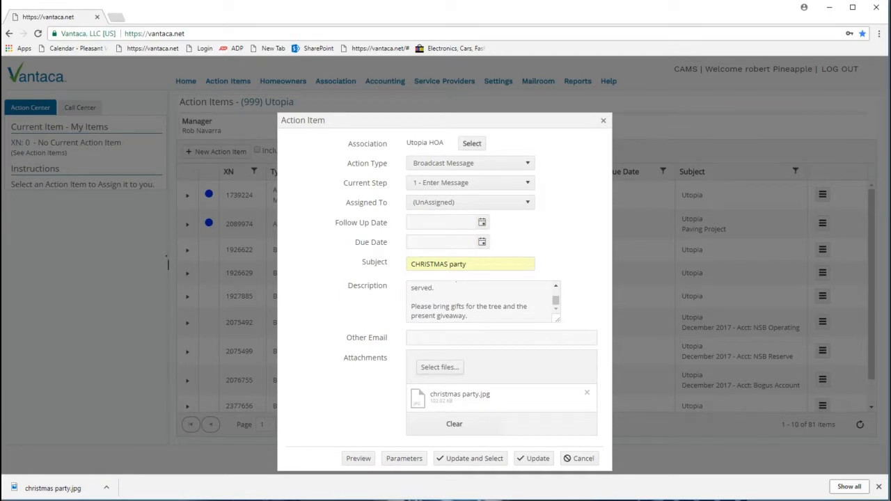
mouse_move(457, 403)
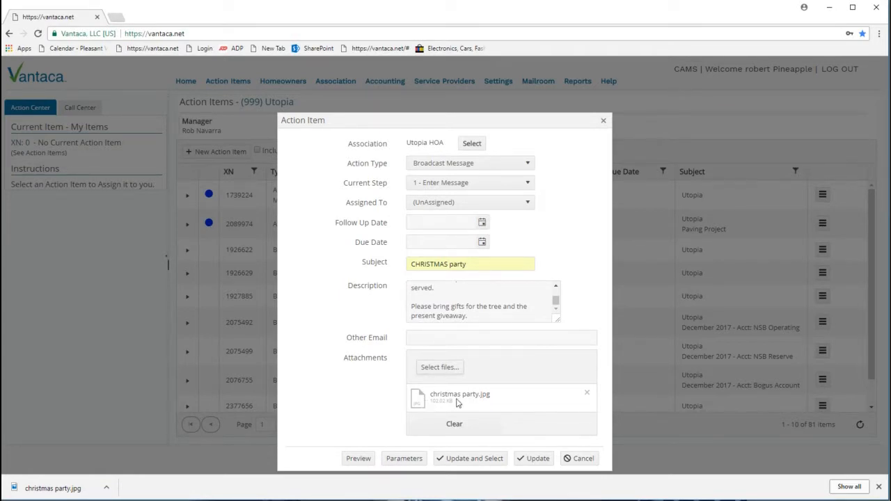
mouse_move(423, 402)
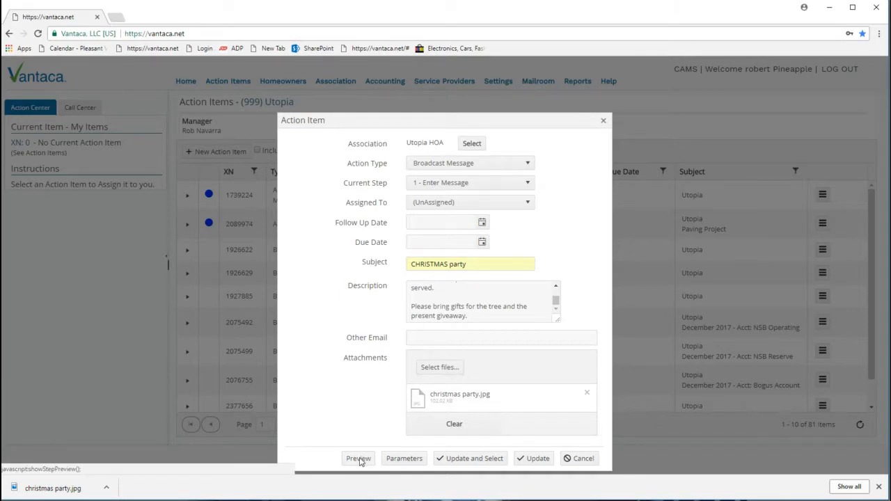
left_click(357, 458)
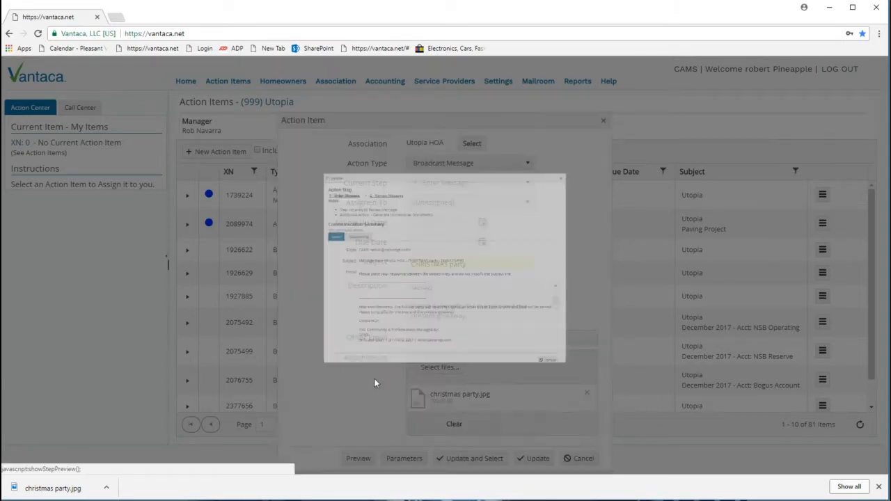
left_click(358, 458)
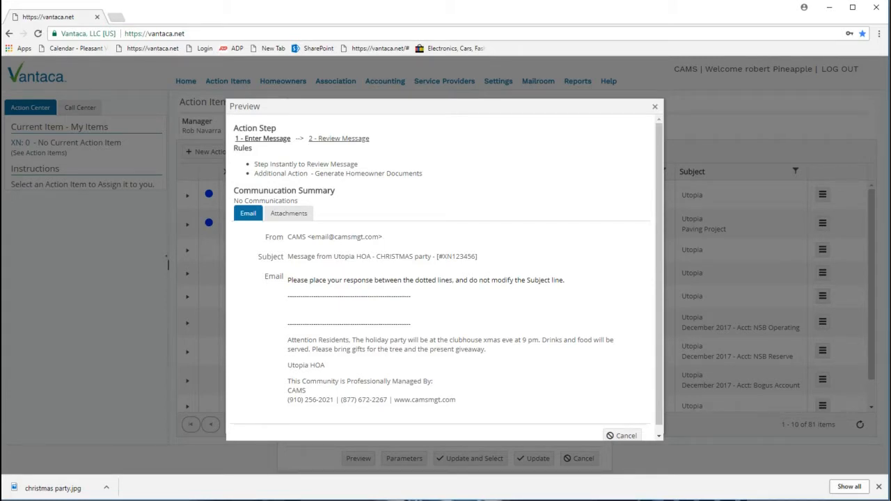
double_click(379, 256)
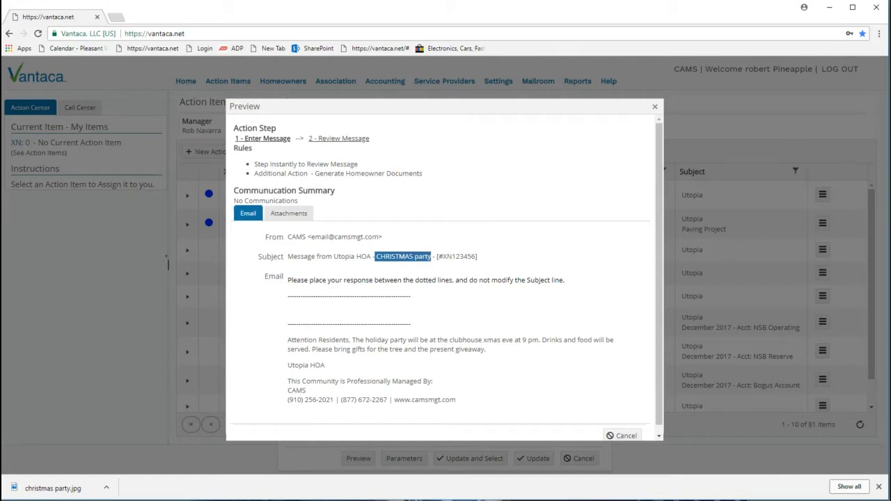
mouse_move(480, 260)
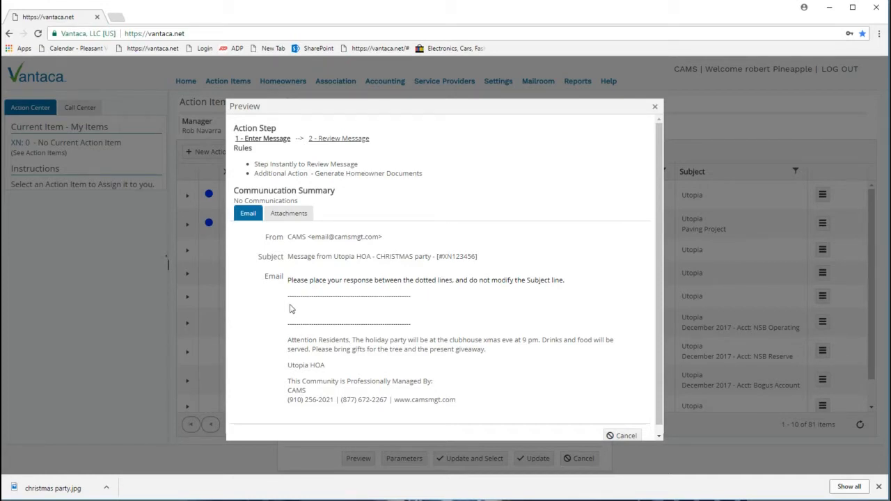
mouse_move(285, 342)
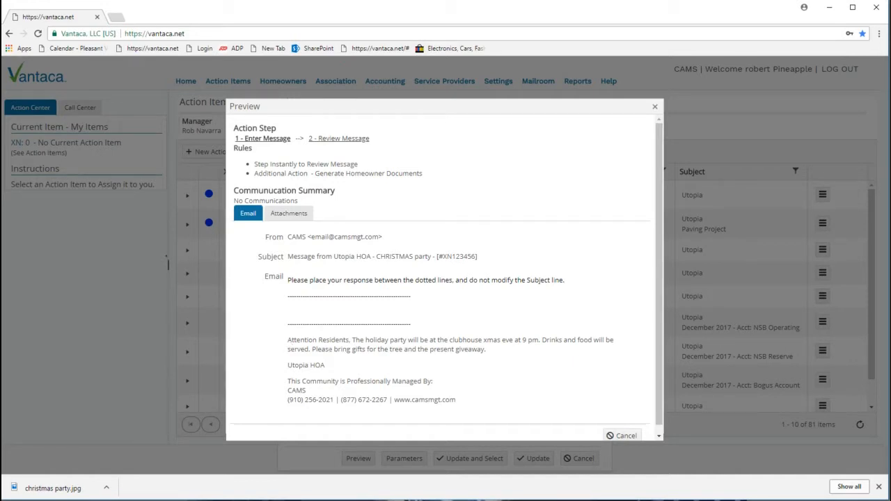
double_click(478, 348)
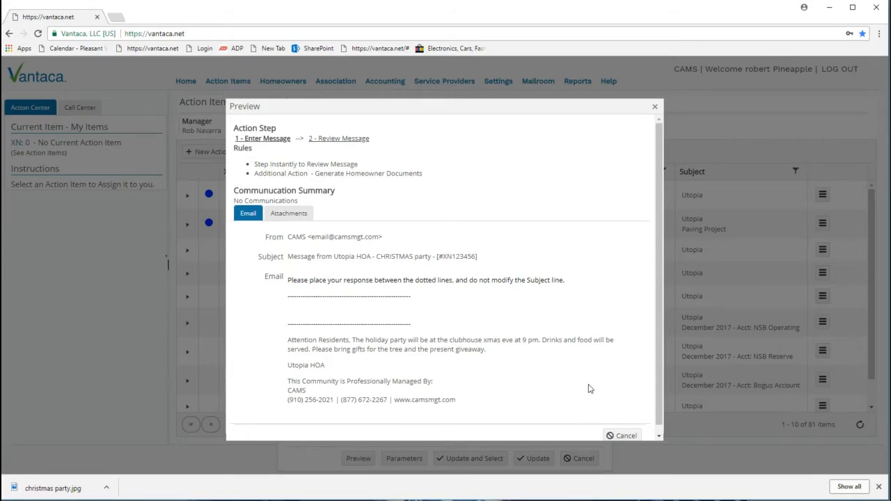
mouse_move(288, 214)
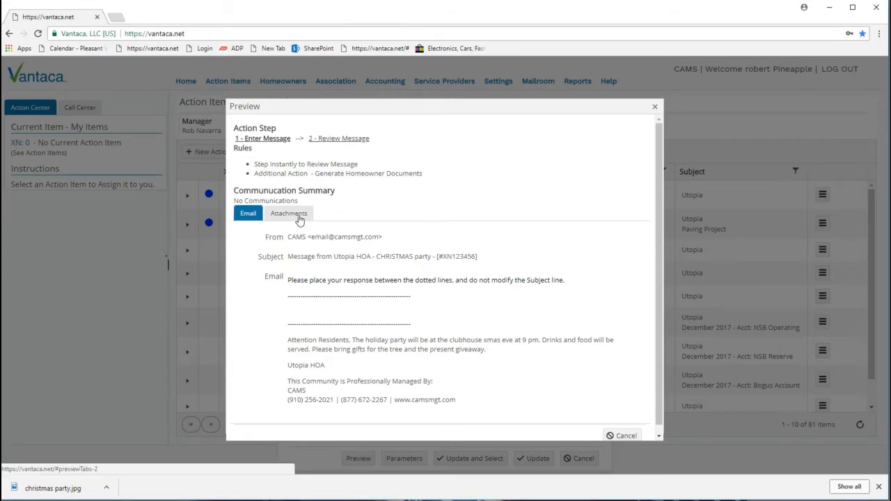
left_click(288, 213)
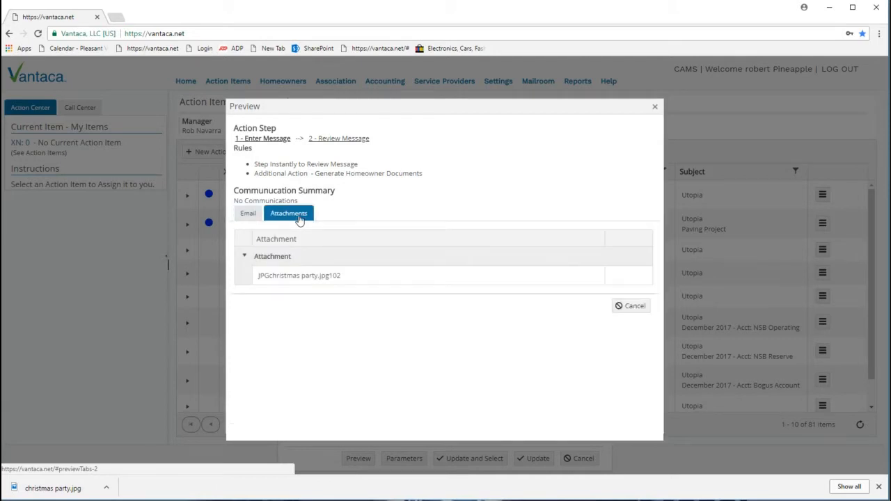
mouse_move(347, 281)
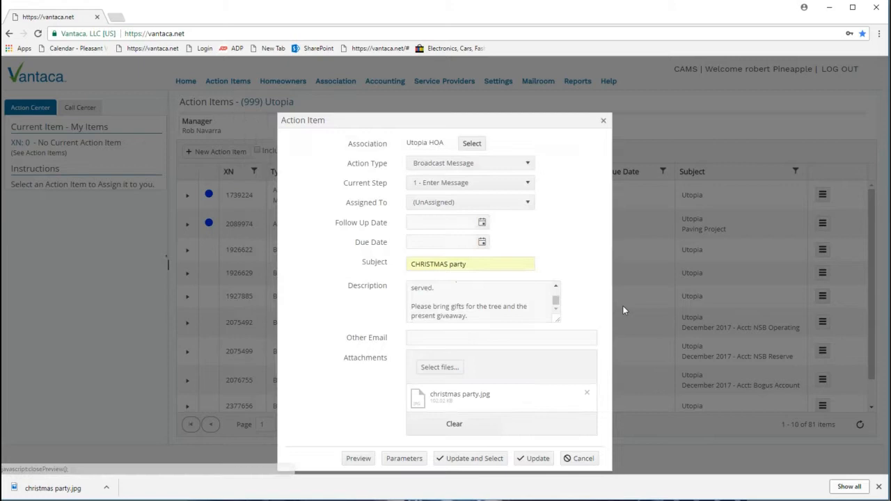
mouse_move(587, 368)
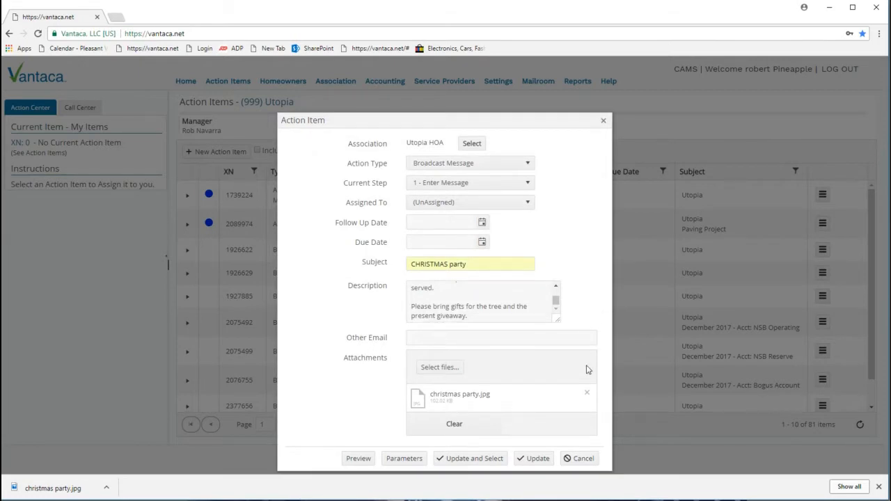
mouse_move(593, 387)
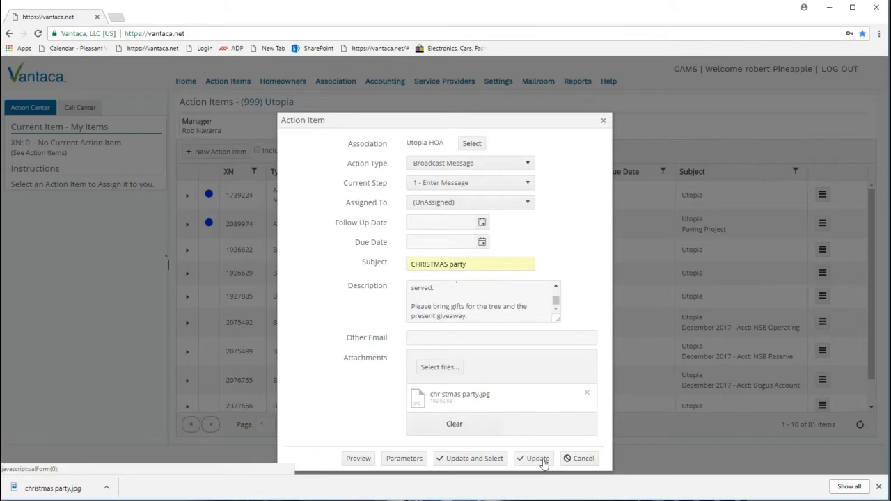
Submit the Christmas party broadcast message via Update
left_click(537, 458)
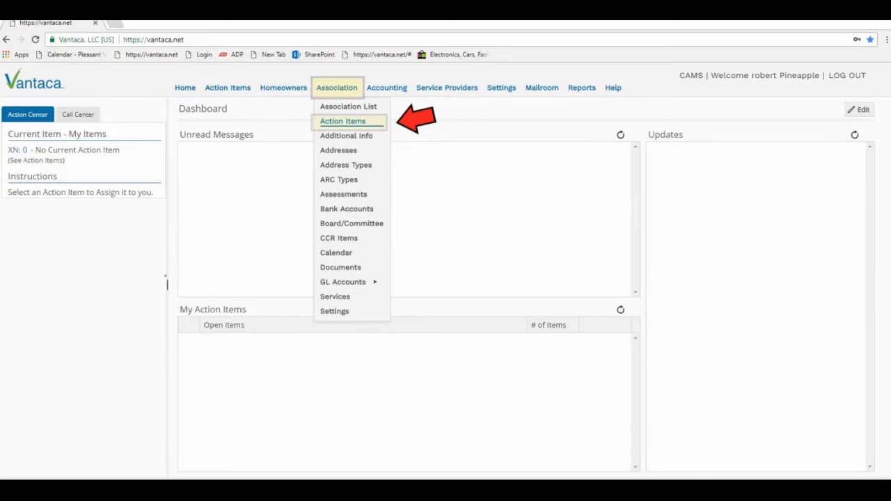
Recreate the Broadcast Message action item with the christmas party image and preview its email
left_click(342, 120)
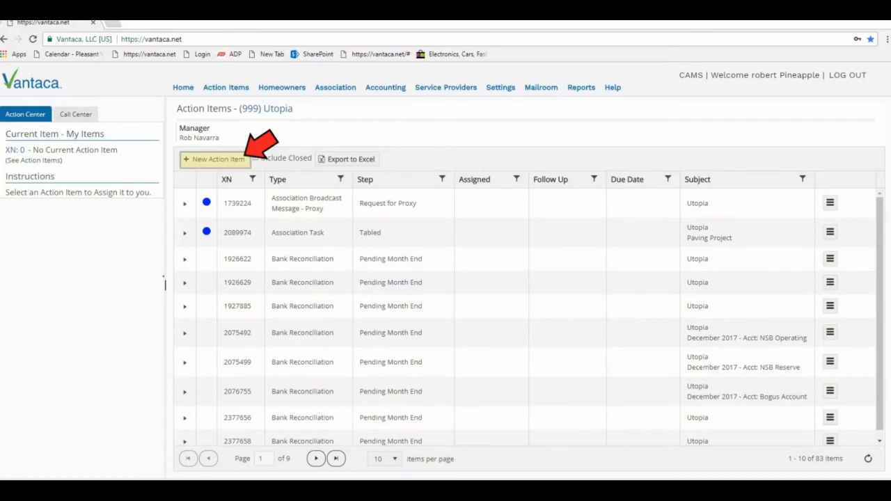
left_click(214, 159)
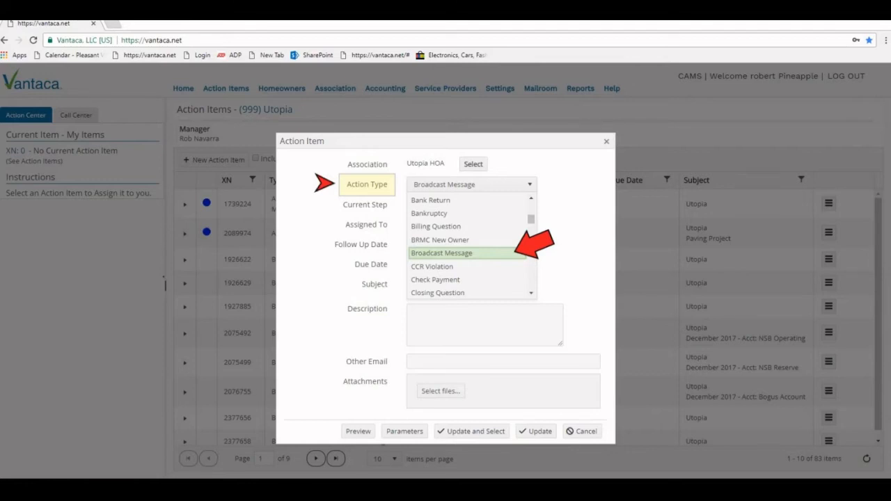
left_click(441, 253)
type("CHRISTMAS party")
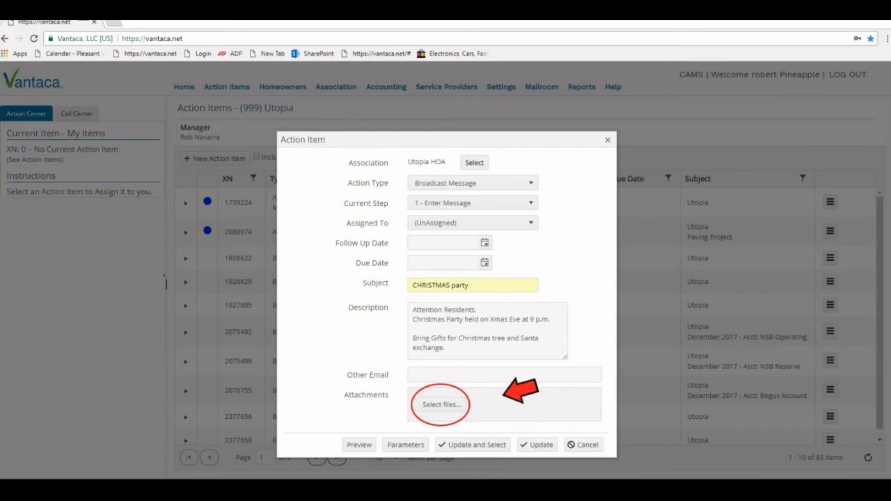
left_click(440, 403)
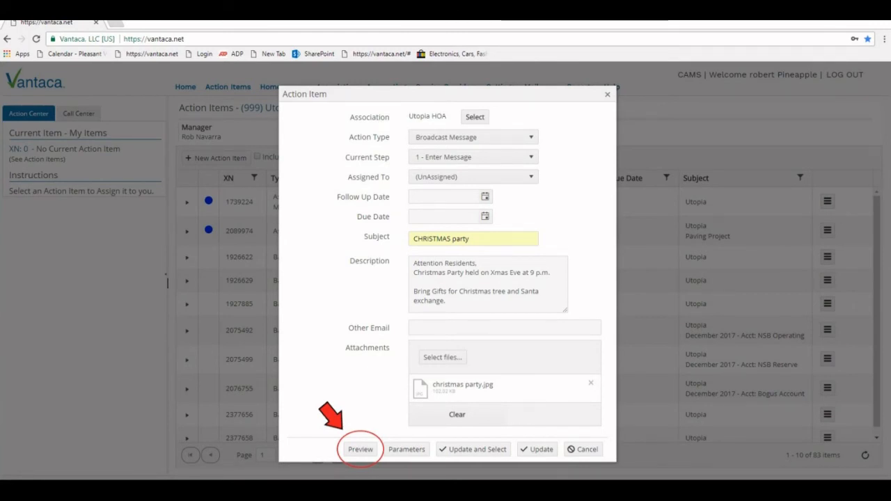
left_click(360, 448)
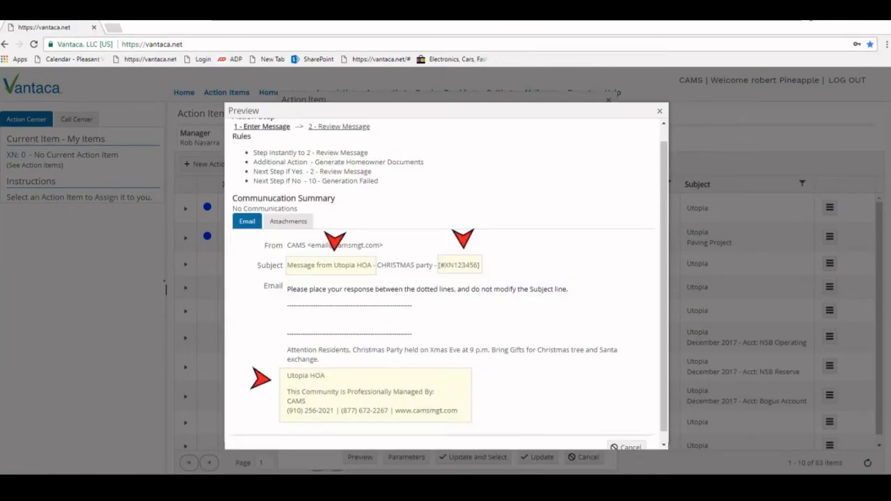